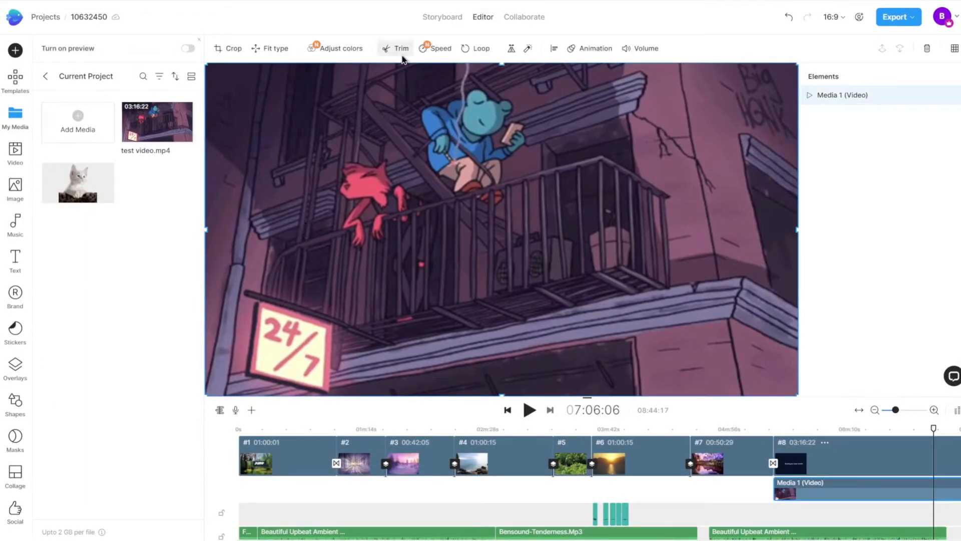
Trim the end-of-timeline clip to its chosen sections and scrub through the shortened result
left_click(401, 48)
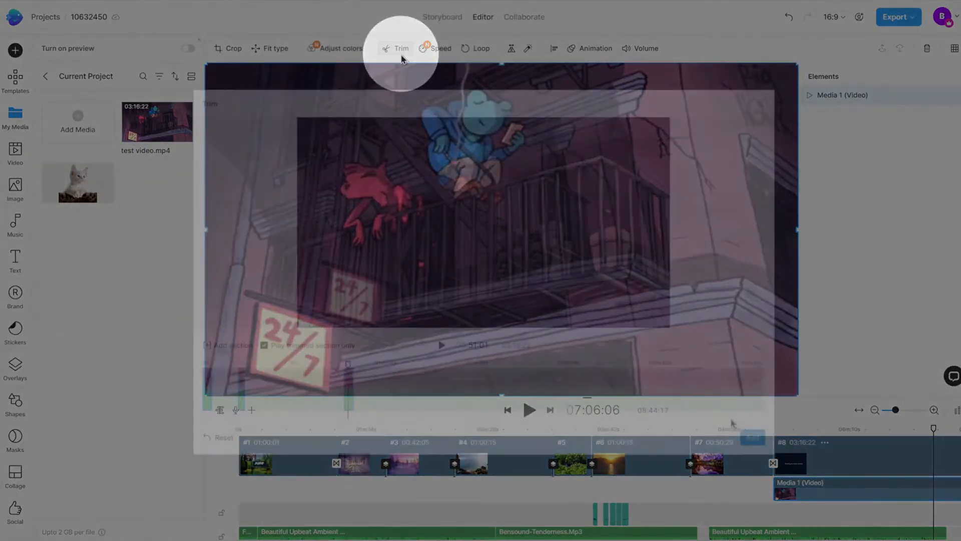
left_click(400, 48)
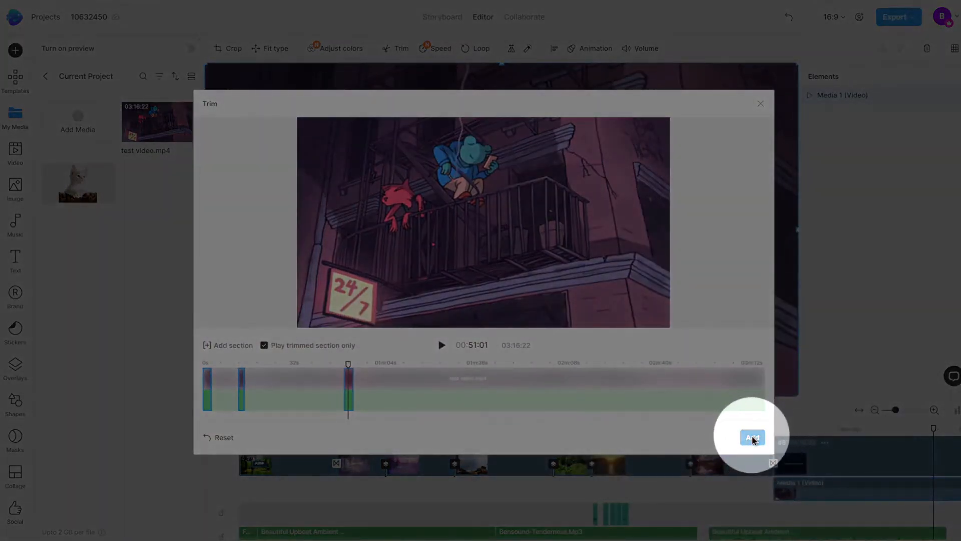
left_click(752, 436)
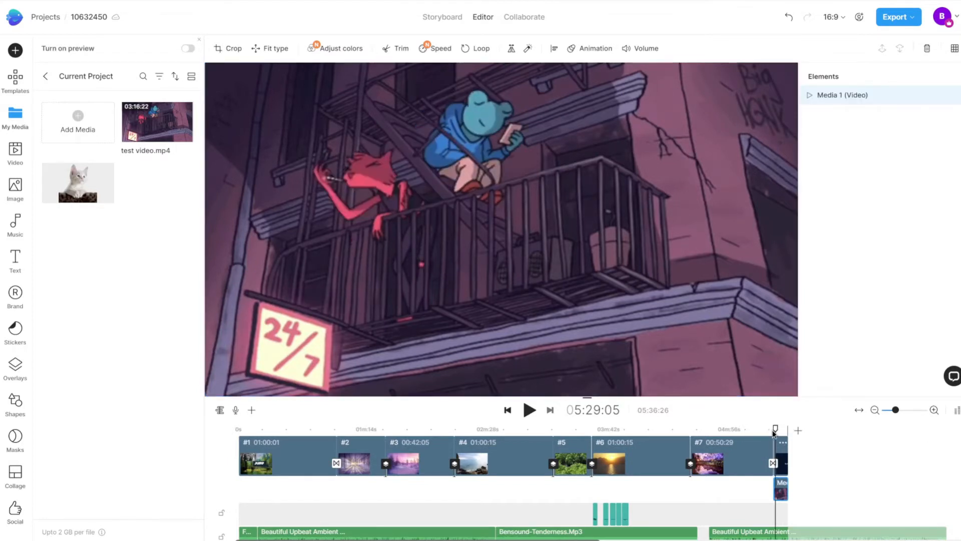
left_click_drag(775, 429, 783, 429)
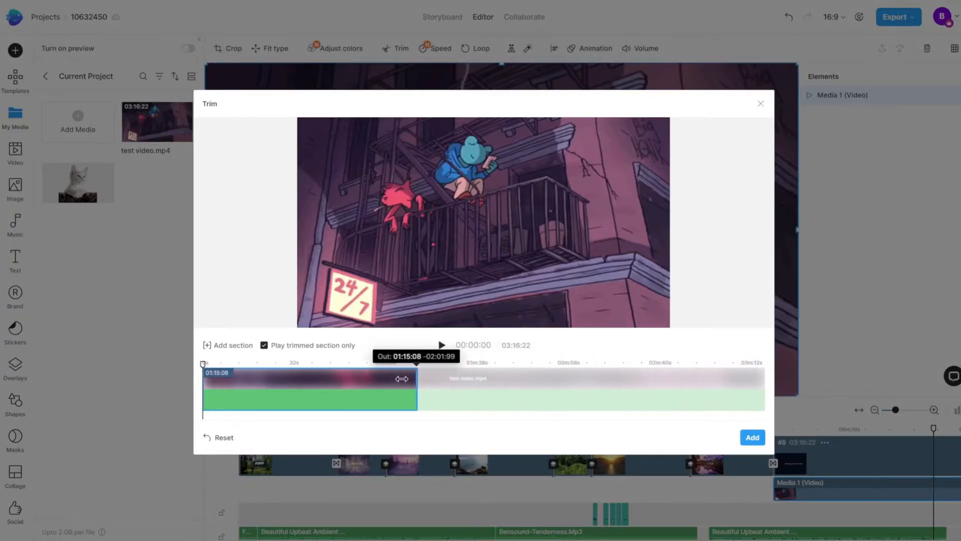
Pull the first section's out handle left, cutting it to about 22 seconds
left_click_drag(401, 379, 270, 374)
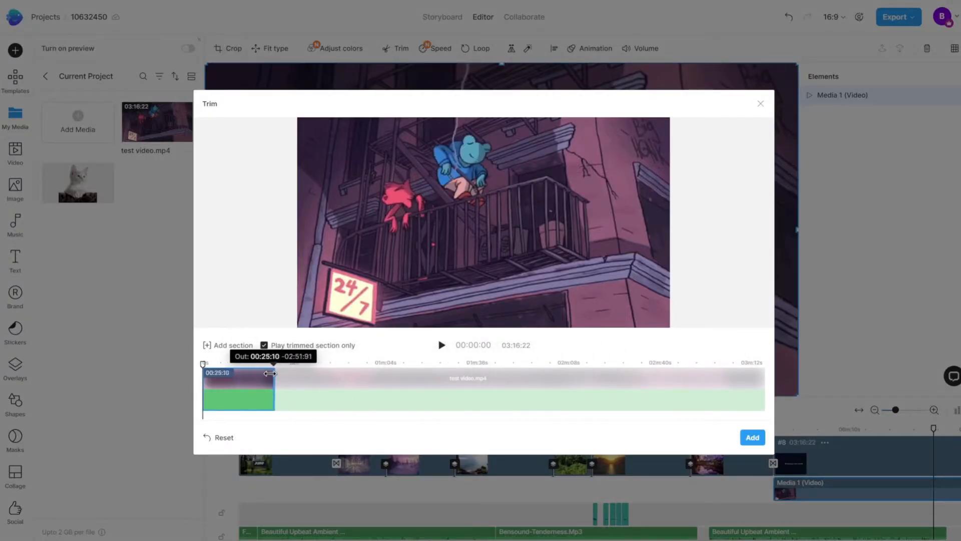
left_click_drag(271, 373, 262, 374)
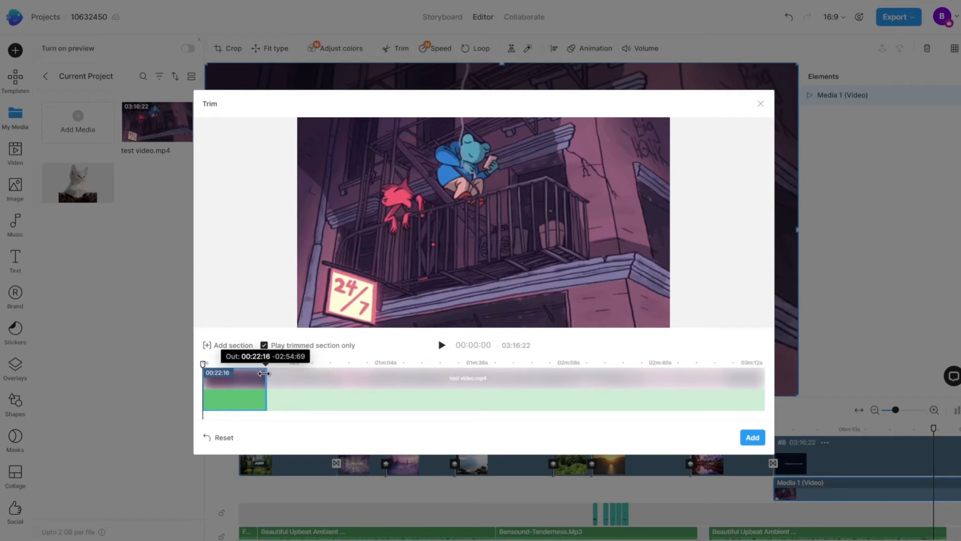
left_click_drag(264, 374, 253, 374)
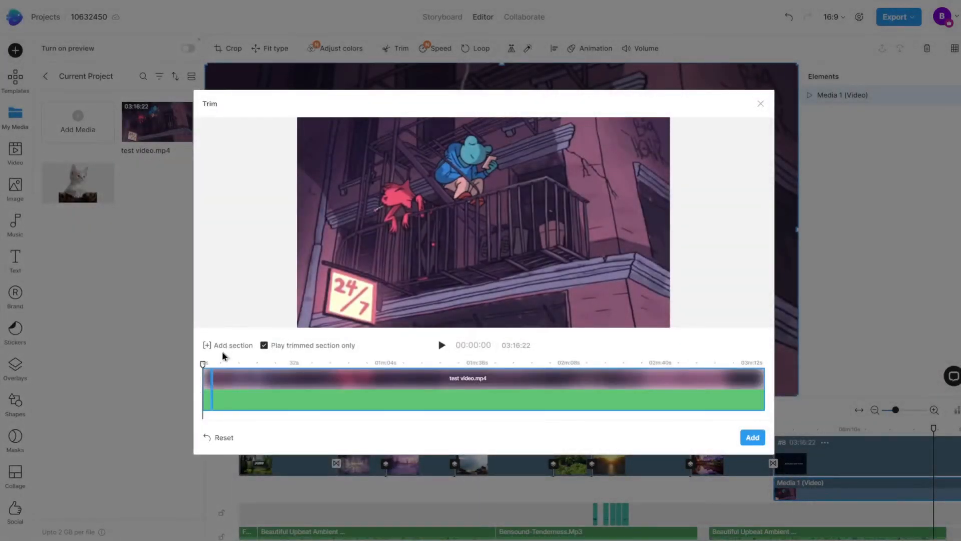
mouse_move(771, 391)
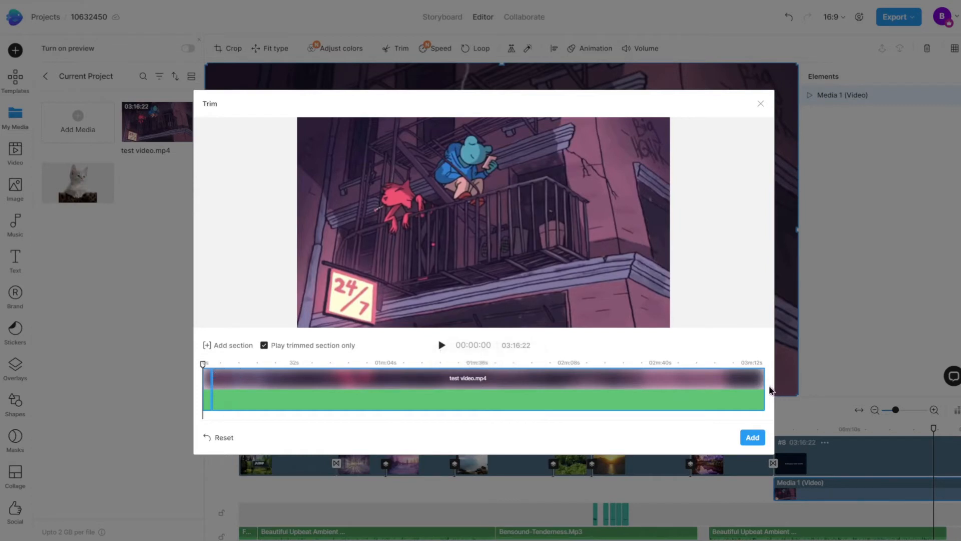
Shrink the full-length span to a short piece and shift the second section further into the clip
left_click_drag(763, 390, 257, 390)
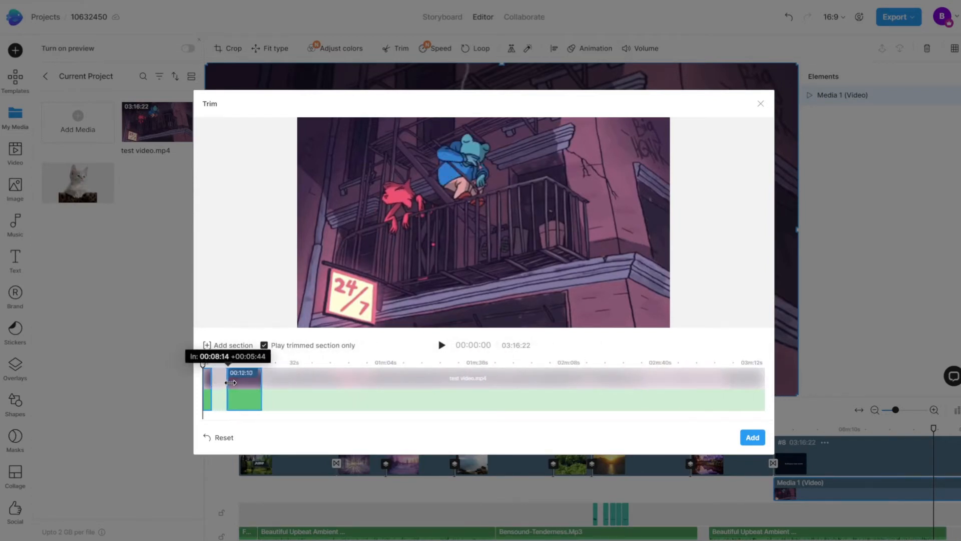
left_click_drag(231, 384, 249, 383)
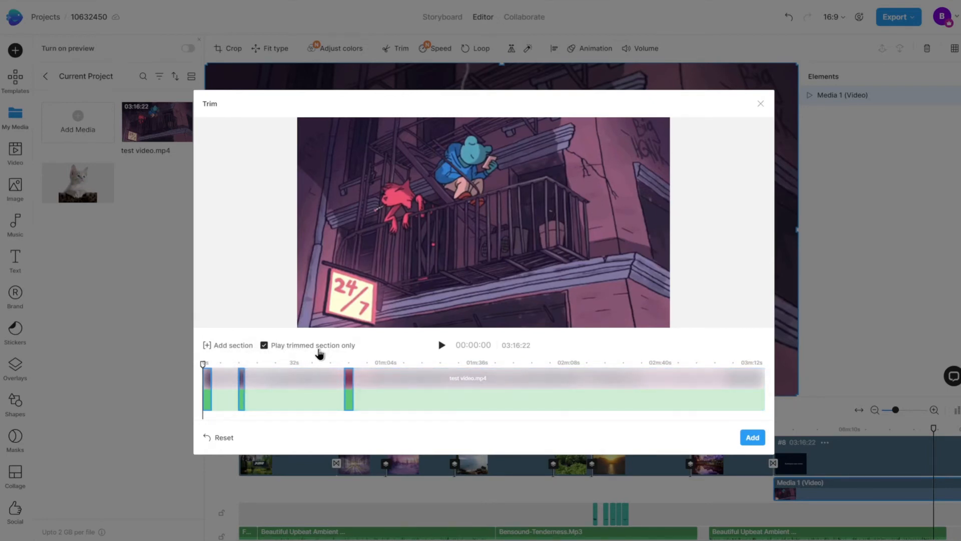
Add the three marked sections to the timeline and scrub through the trimmed clip
left_click(441, 344)
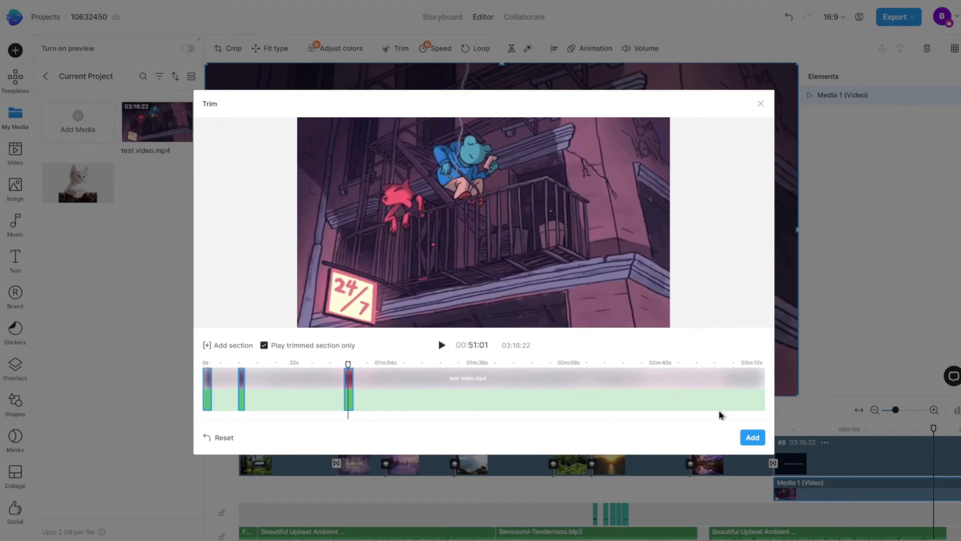
left_click(753, 437)
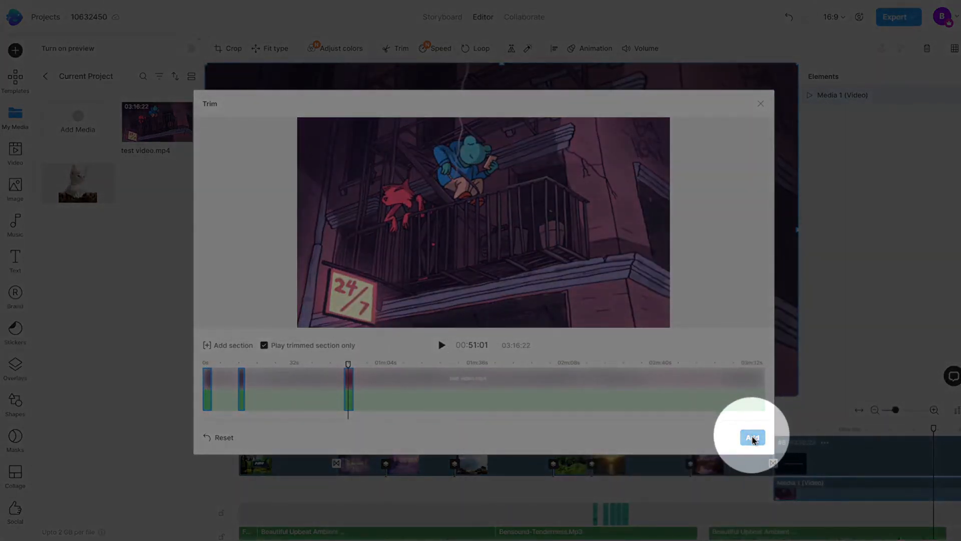
left_click(752, 436)
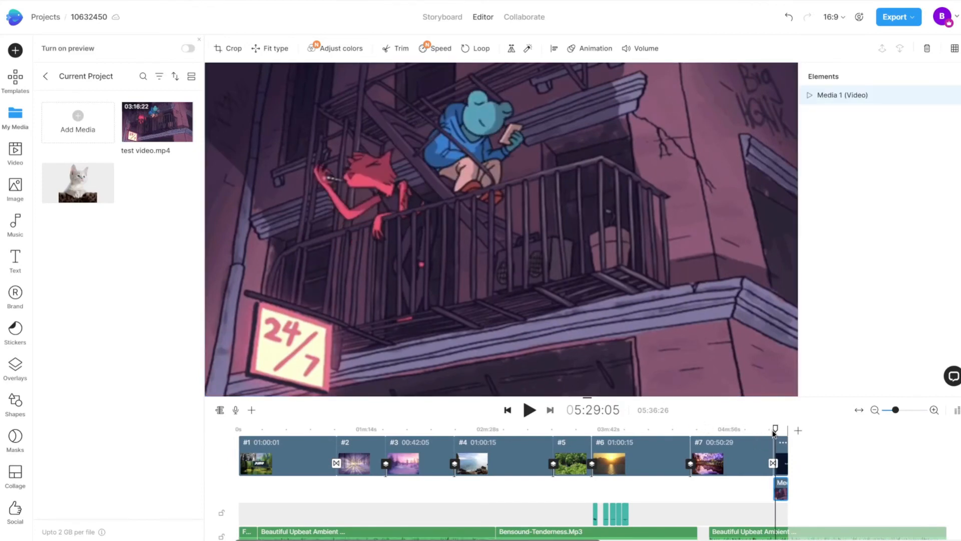
left_click_drag(774, 430, 783, 430)
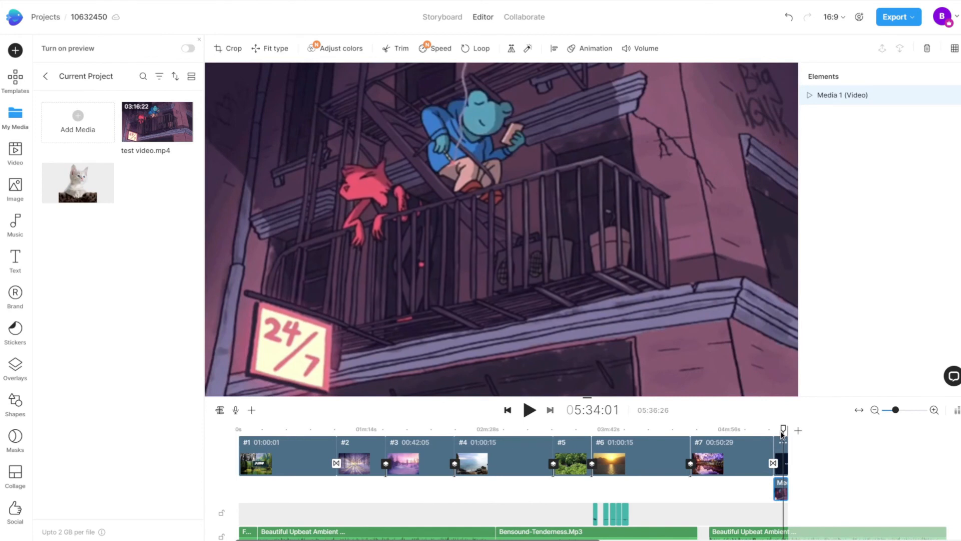